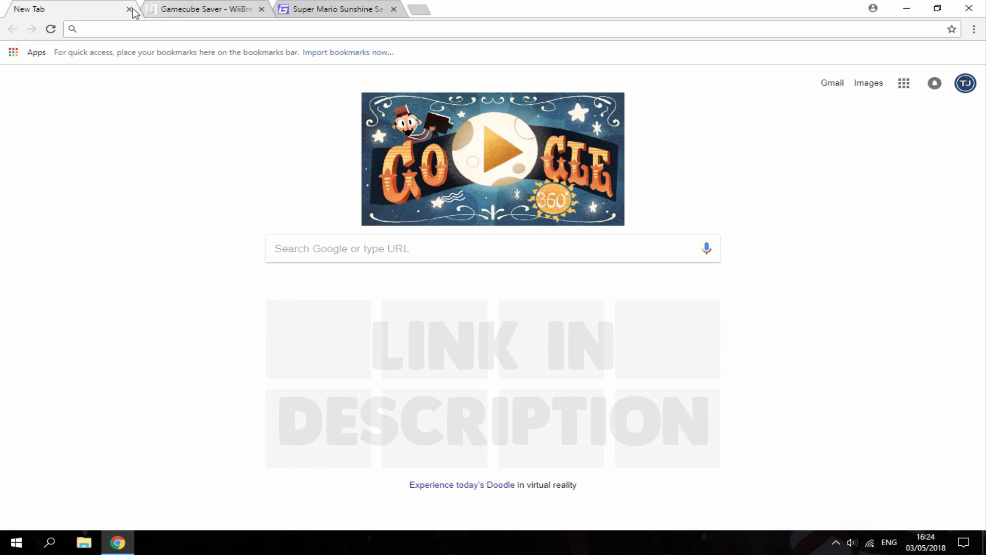
# Step: Close the empty tab and download Sd2gc1.1.zip from the Gamecube Saver infobox
pyautogui.click(130, 9)
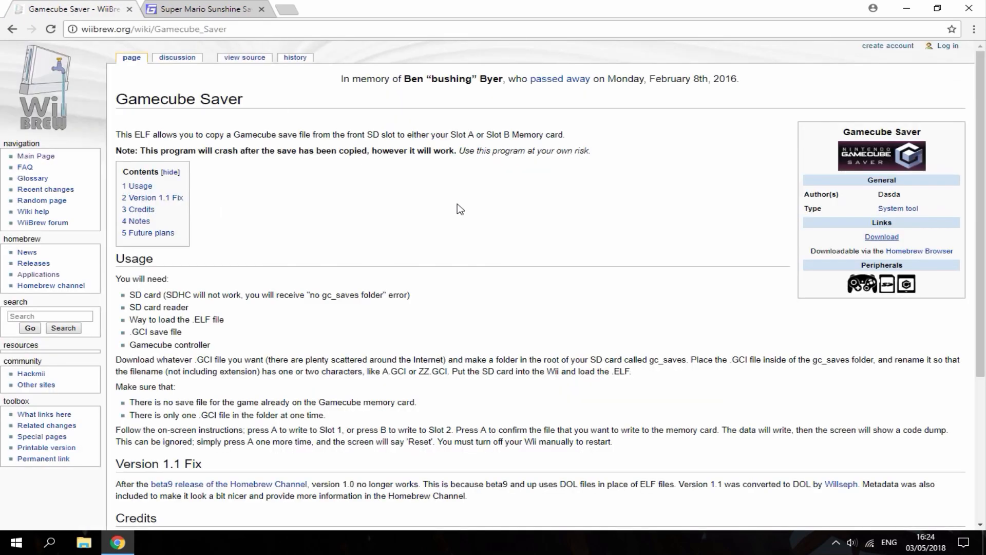
pyautogui.moveTo(882, 237)
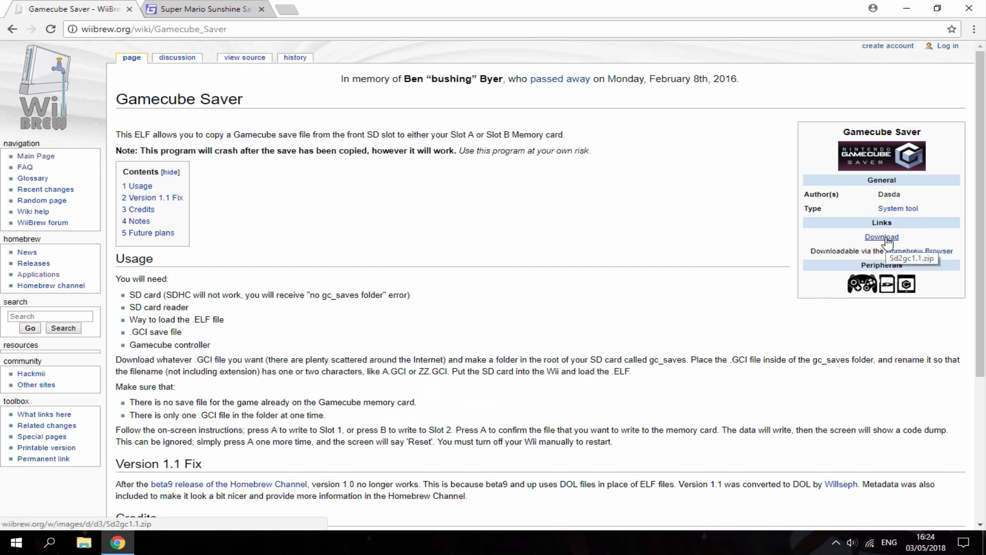
pyautogui.click(882, 237)
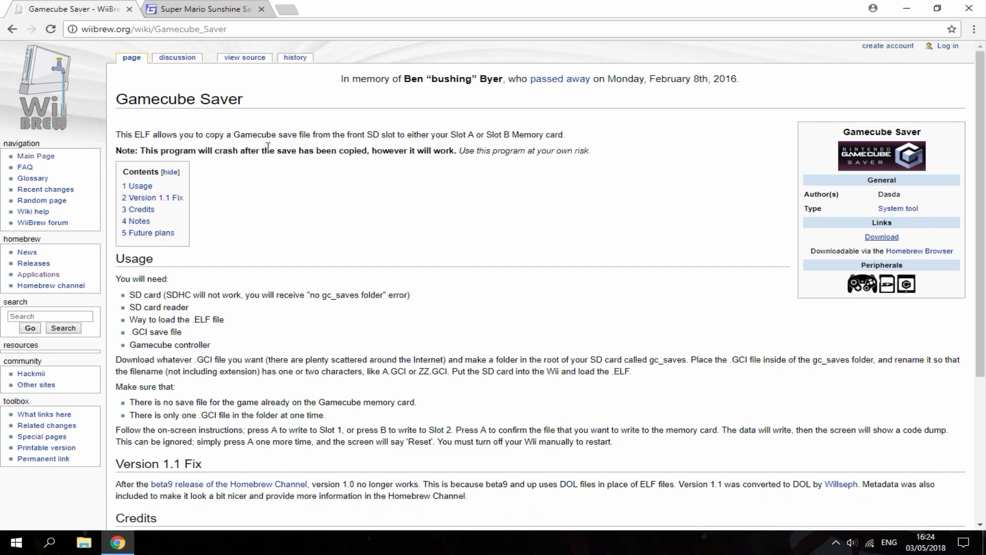
# Step: Get the GameCube USB Memory Adapter Save (Europe) .gci file with all 120 shines
pyautogui.click(201, 9)
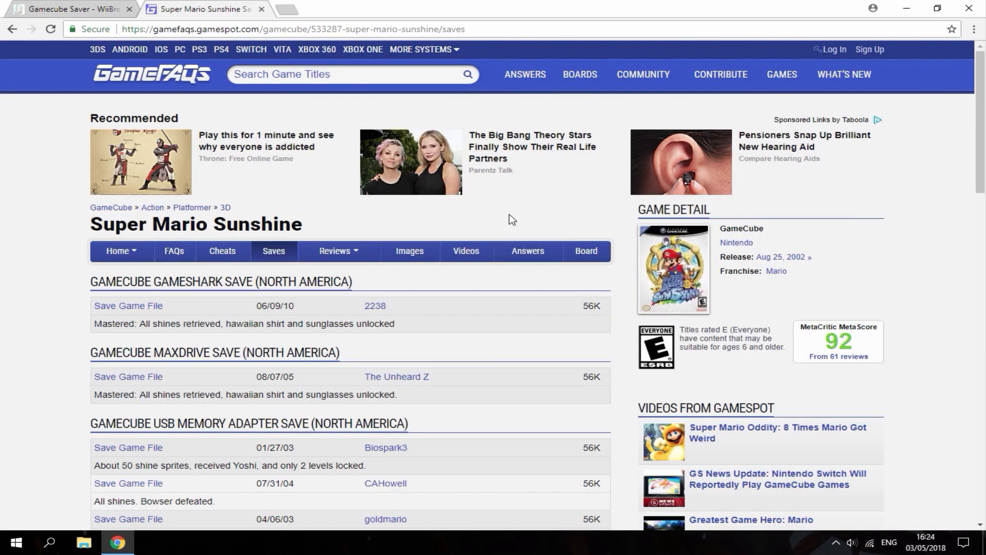
pyautogui.moveTo(371, 217)
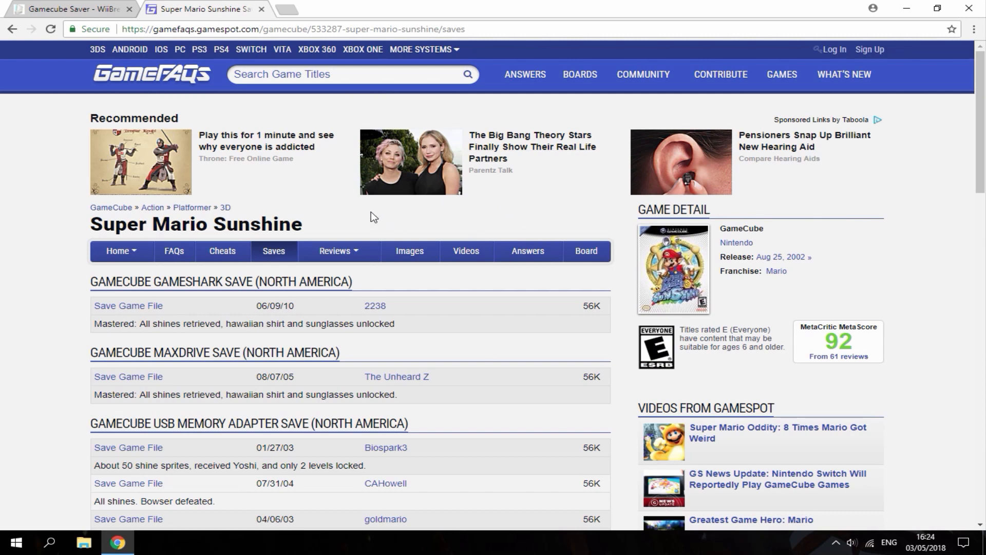
pyautogui.scroll(-3)
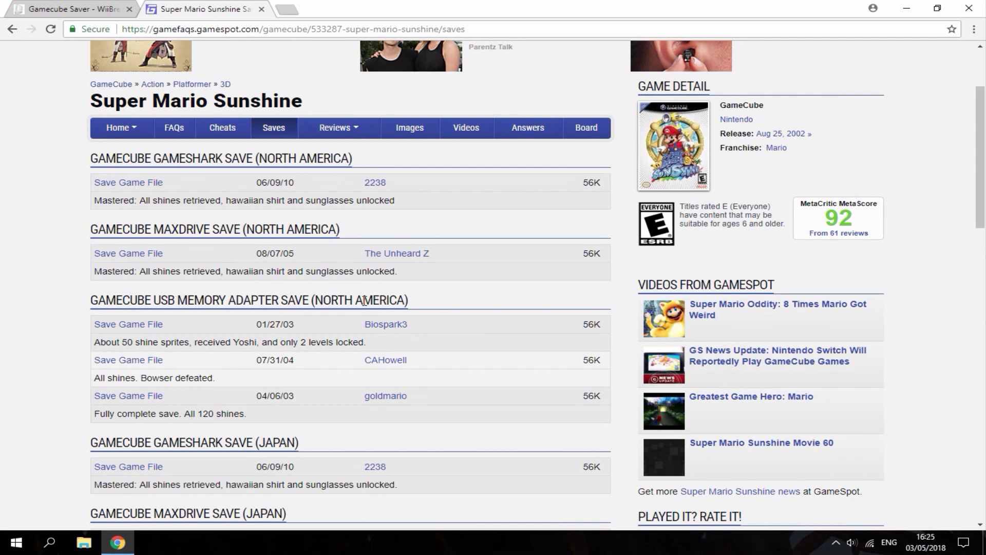
pyautogui.scroll(-3)
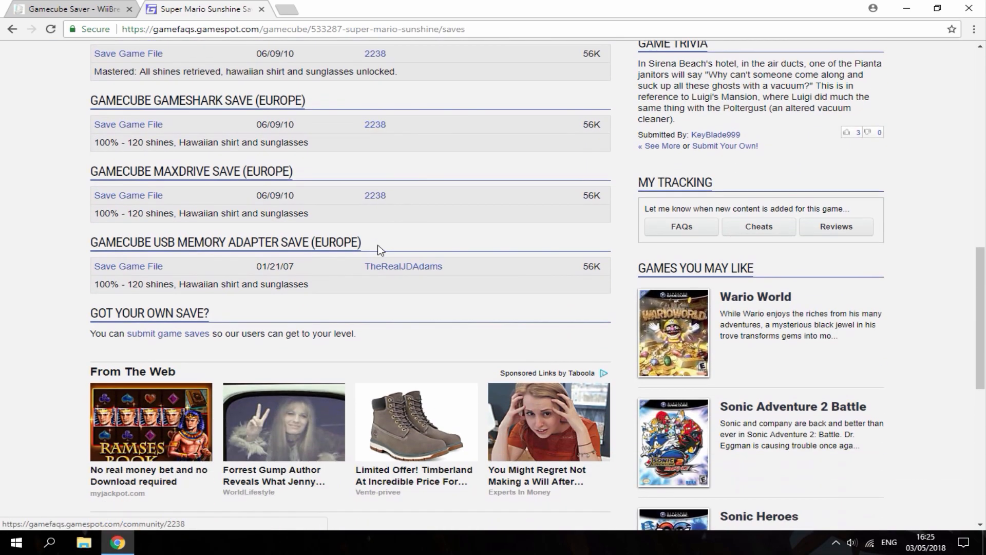
pyautogui.moveTo(276, 265)
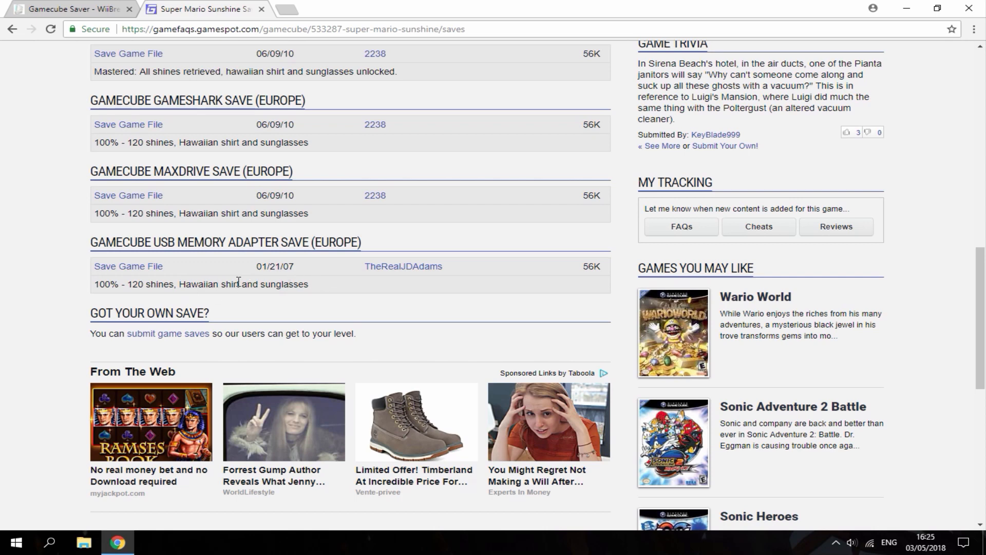
pyautogui.moveTo(129, 266)
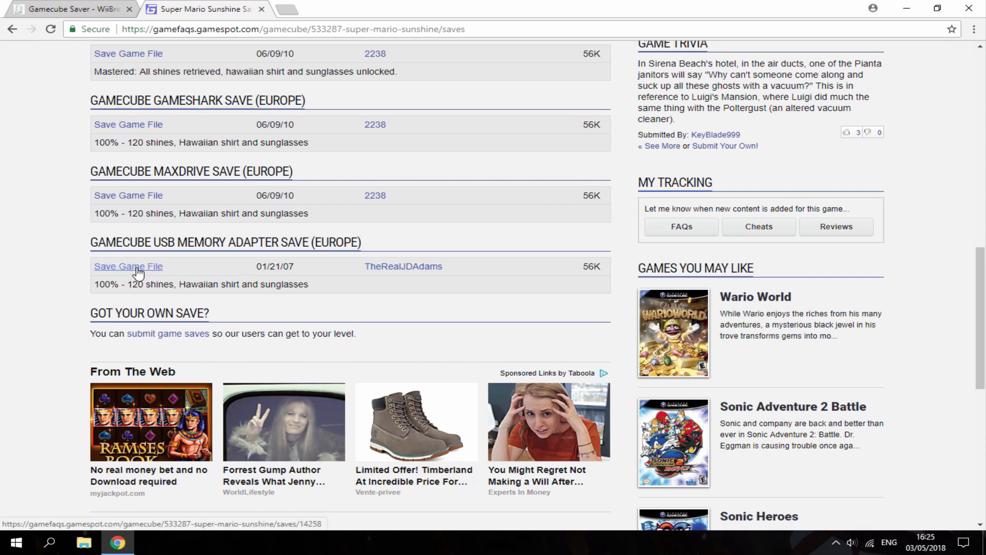
pyautogui.click(129, 265)
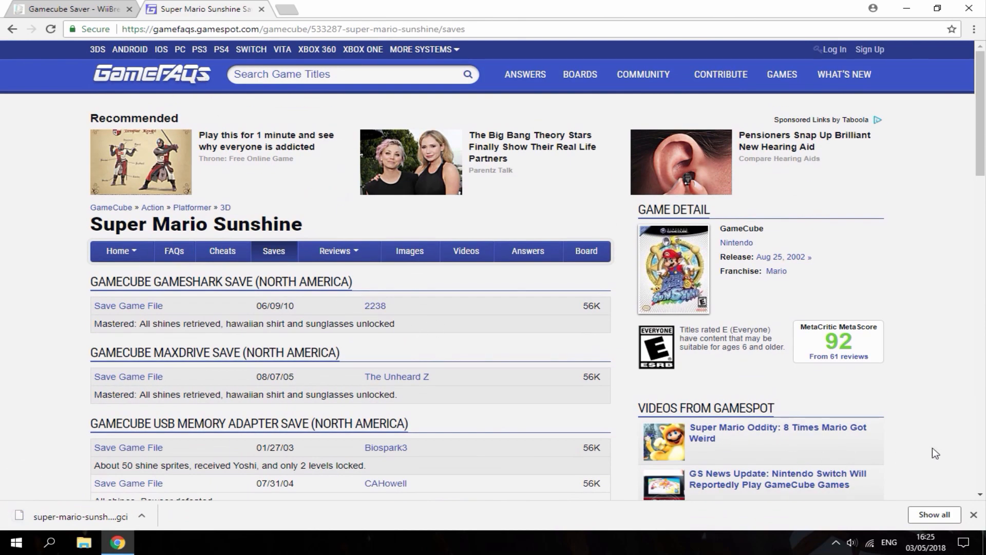
pyautogui.scroll(-3)
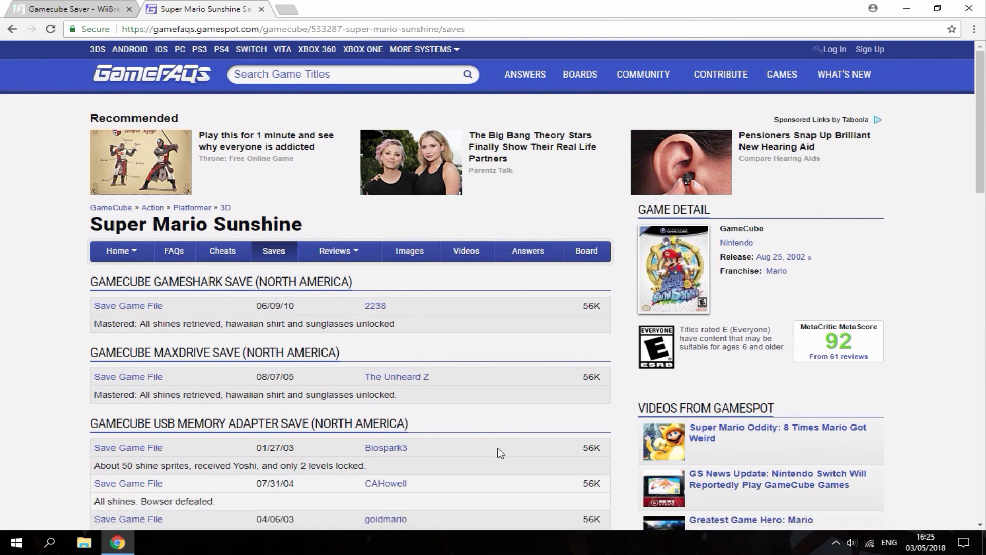
# Step: Rename the downloaded .gci save in Downloads to MS with the extension GCI
pyautogui.click(84, 541)
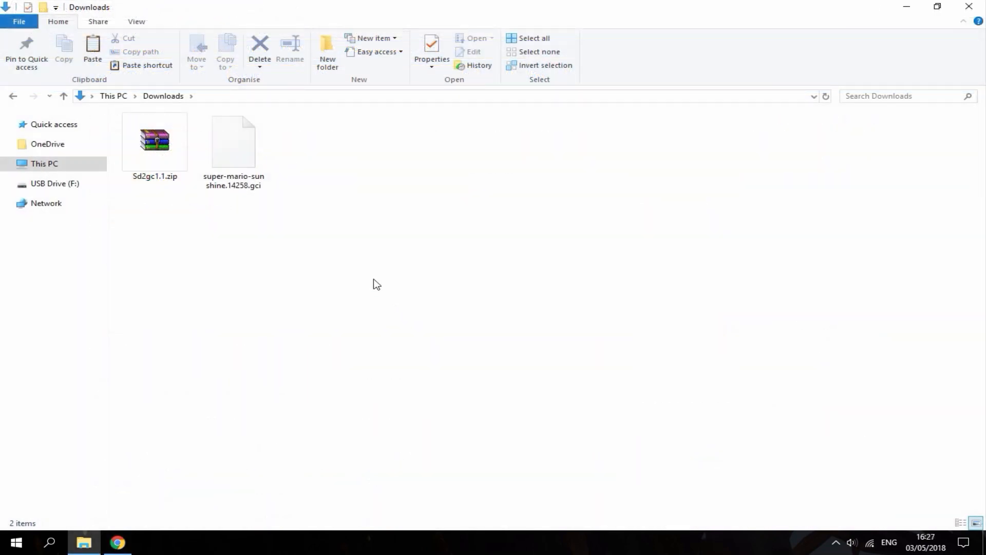
pyautogui.moveTo(501, 259)
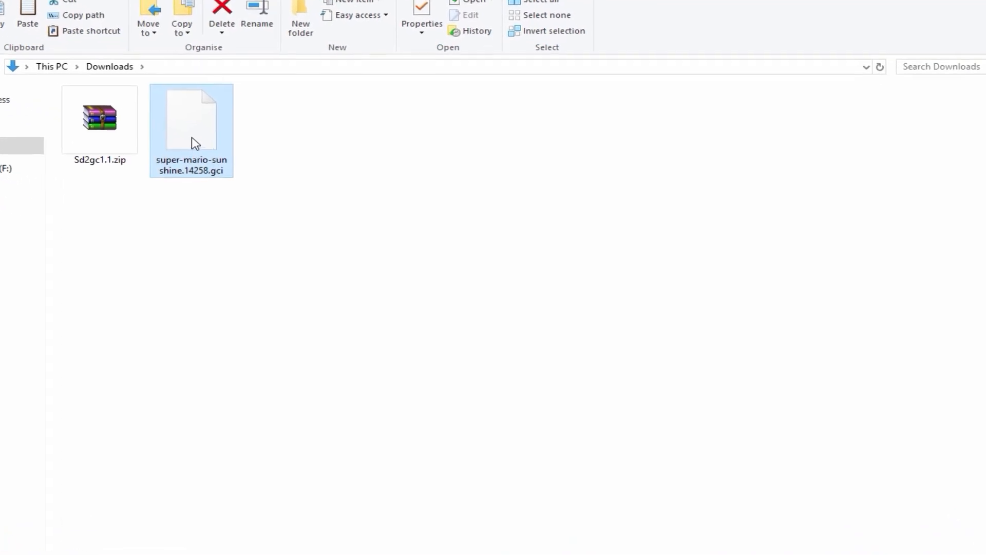
pyautogui.rightClick(191, 119)
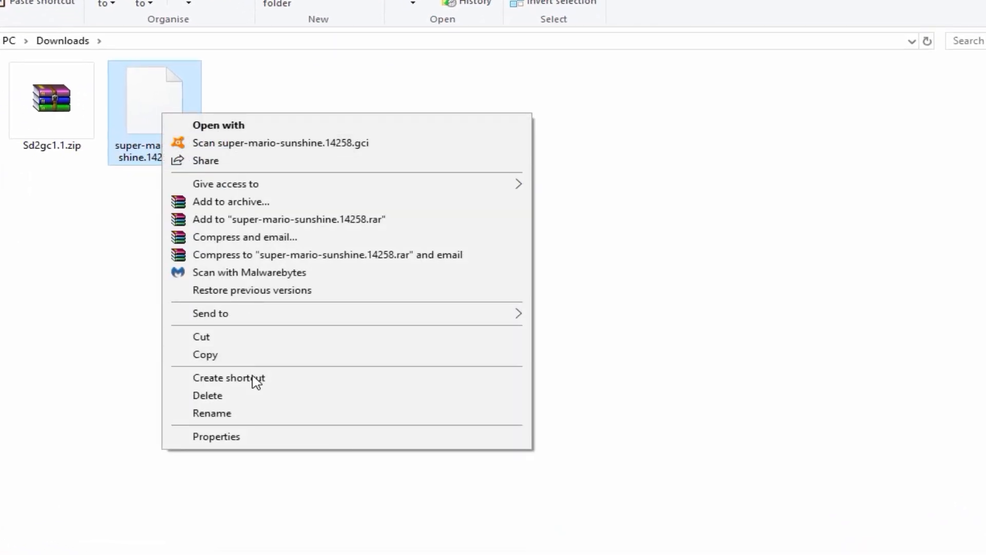
pyautogui.click(211, 413)
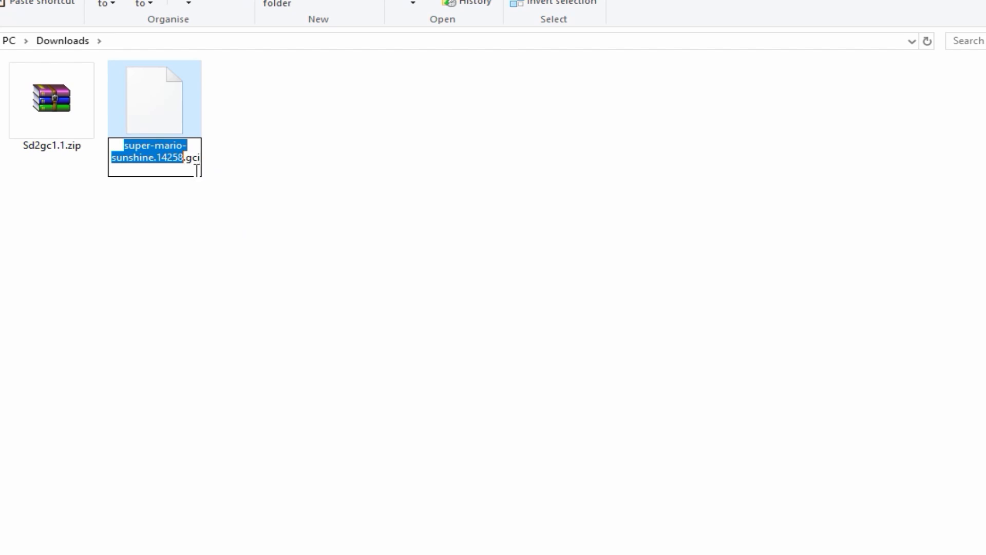
pyautogui.write('MS.gci')
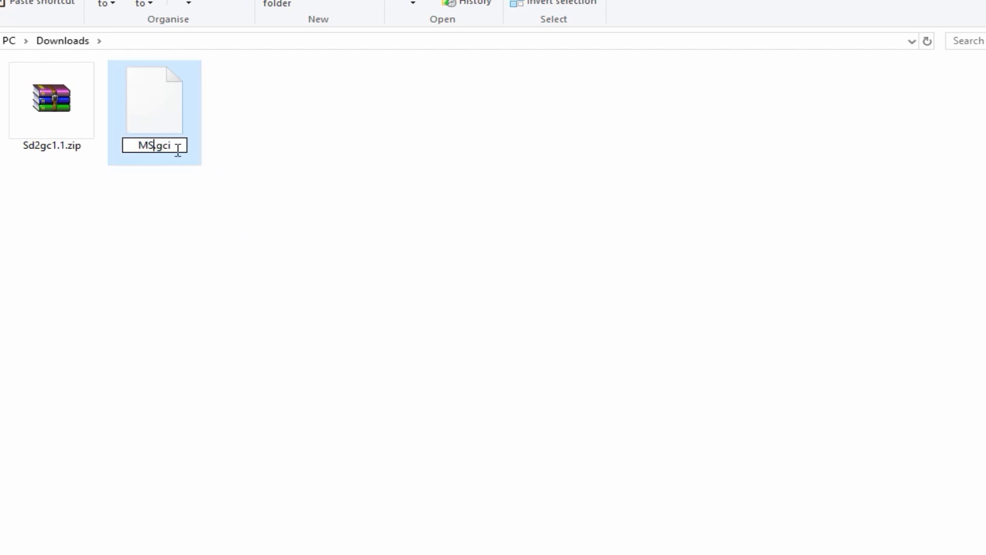
pyautogui.doubleClick(161, 145)
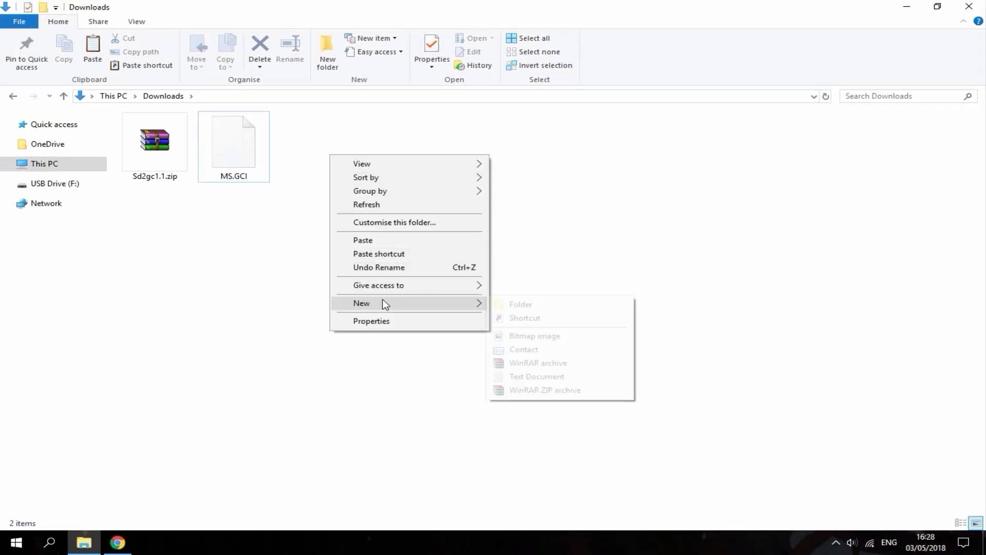
# Step: Create a gc_saves folder in Downloads and move MS.GCI into it
pyautogui.click(520, 304)
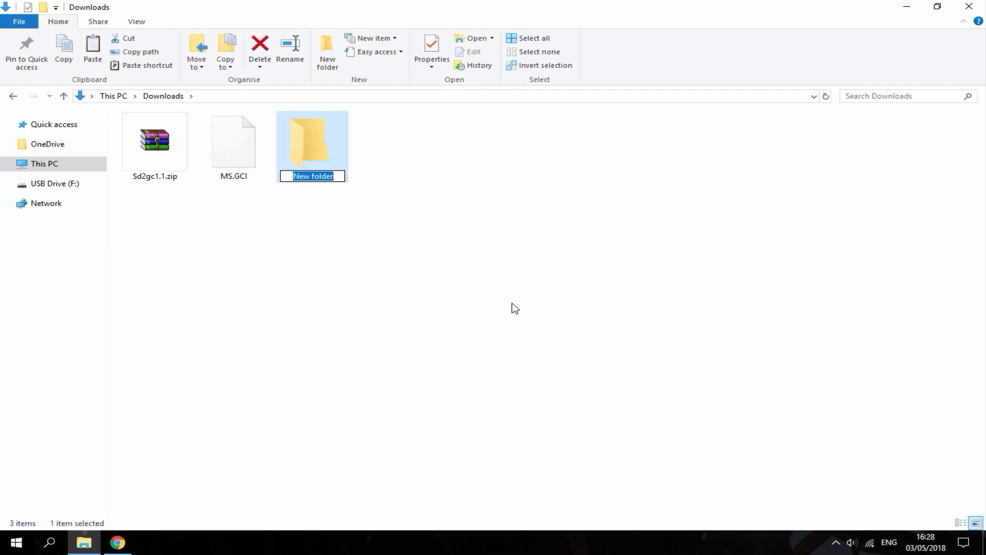
pyautogui.write('gc_saves')
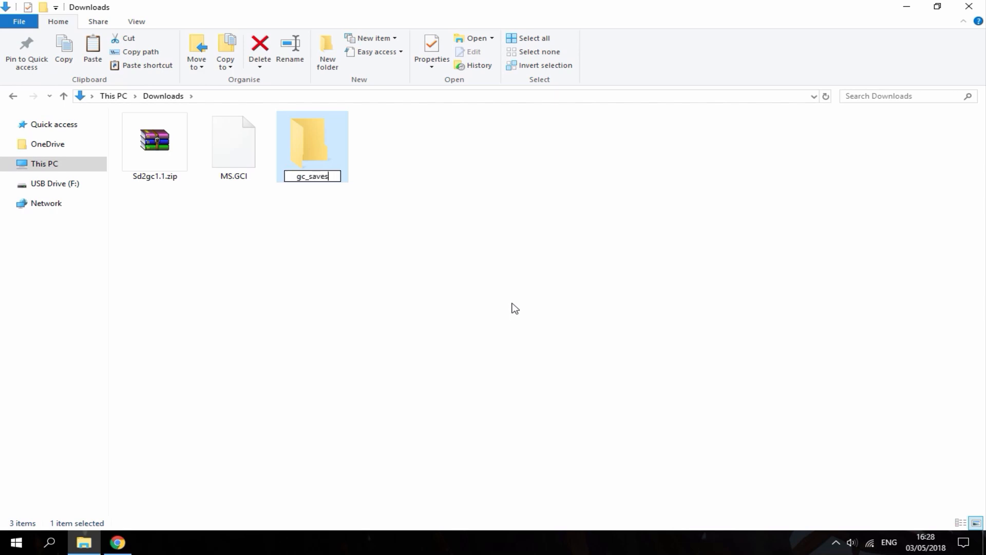
pyautogui.click(233, 141)
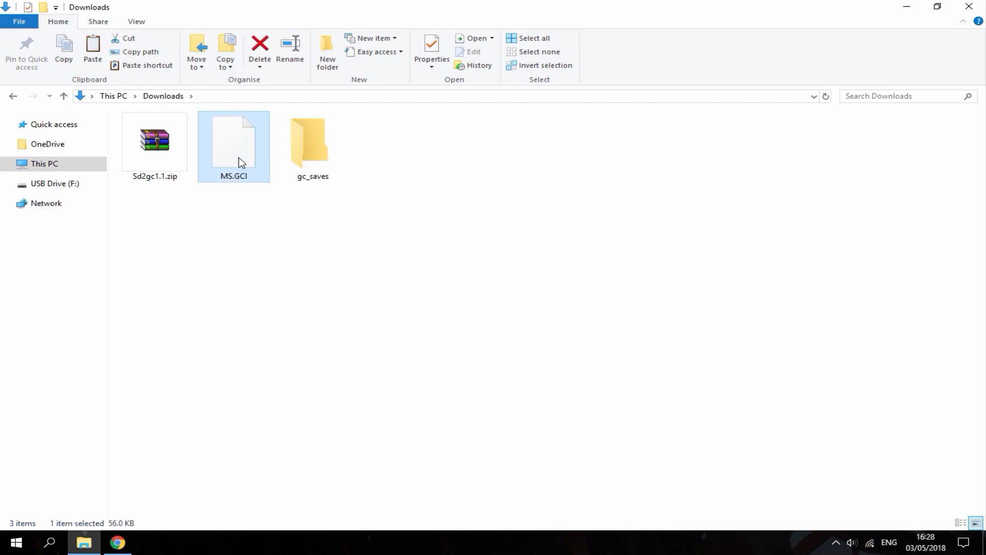
pyautogui.moveTo(234, 142); pyautogui.dragTo(308, 133)
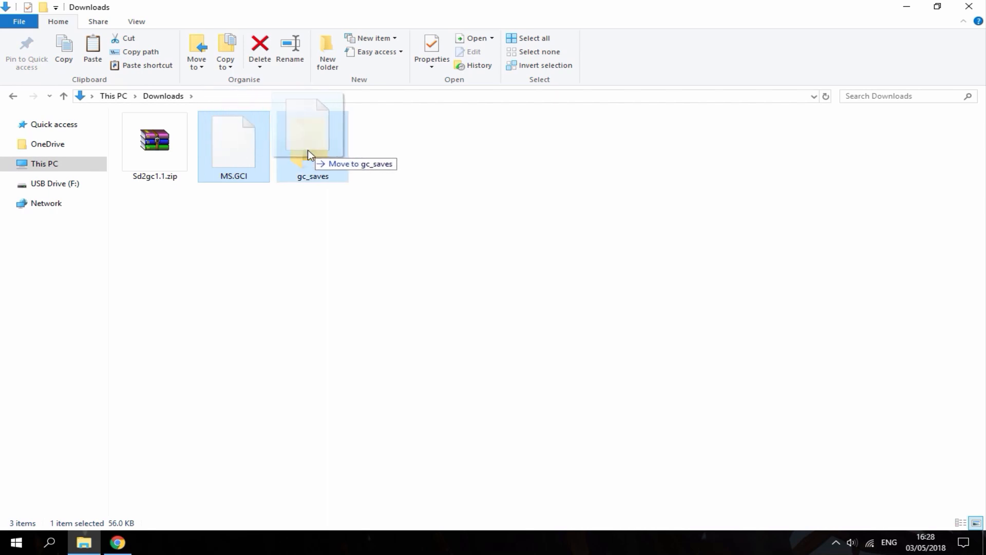
pyautogui.moveTo(234, 145); pyautogui.dragTo(313, 139)
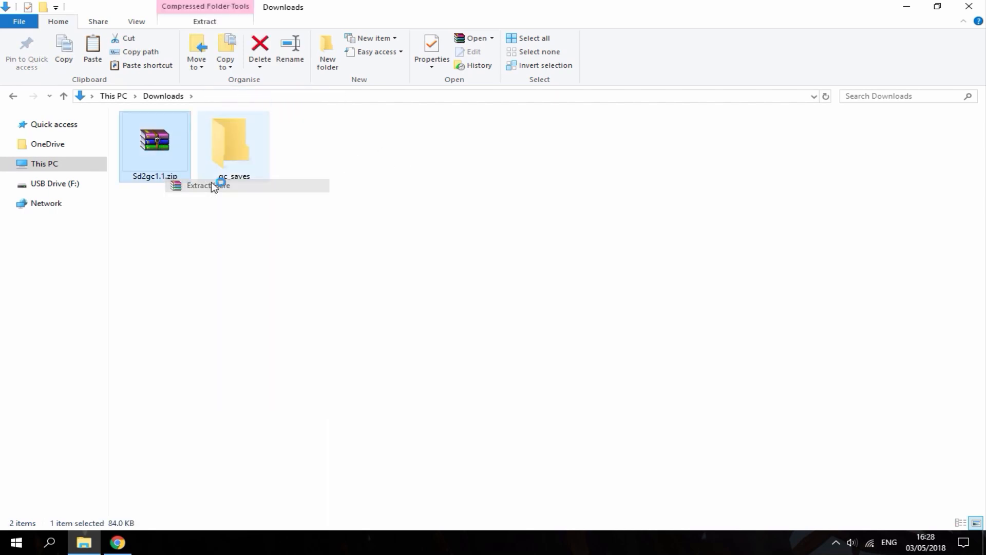
# Step: Extract Sd2gc1.1.zip here, read readme.txt in Notepad, then close it
pyautogui.click(207, 186)
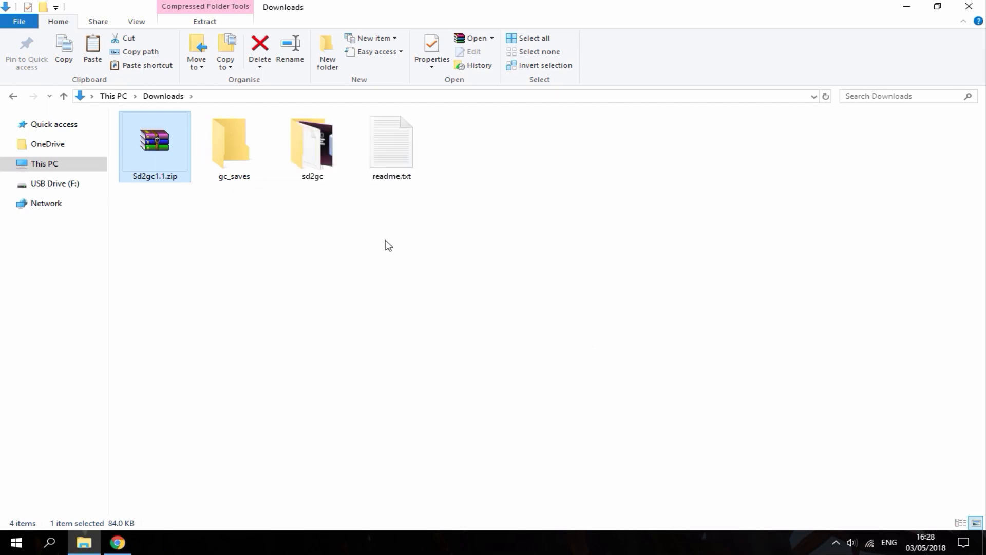
pyautogui.click(390, 145)
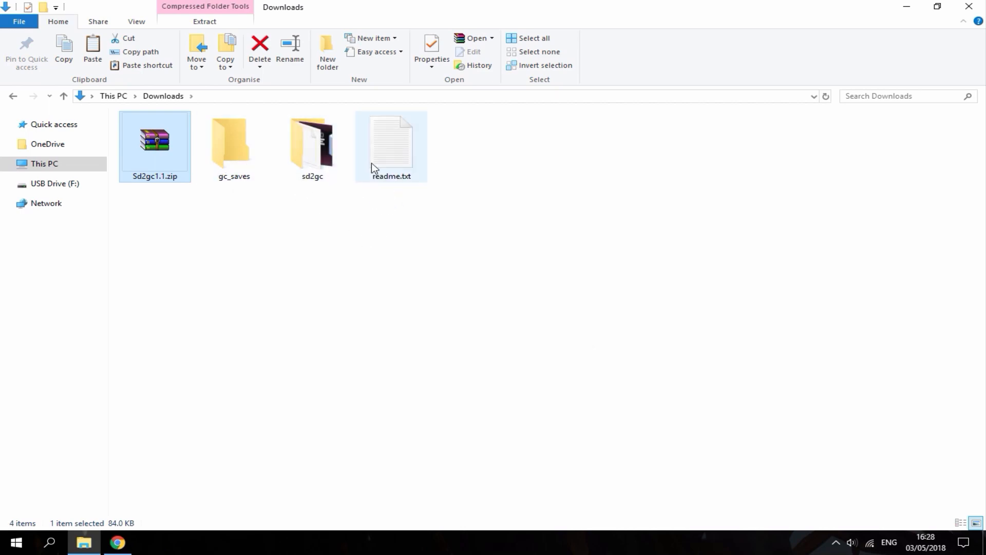
pyautogui.doubleClick(391, 145)
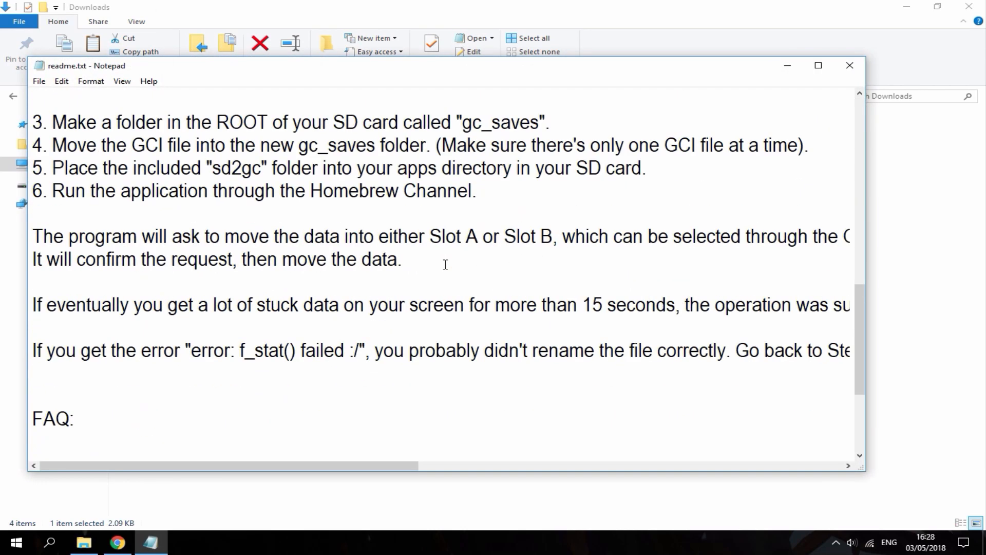
pyautogui.scroll(-3)
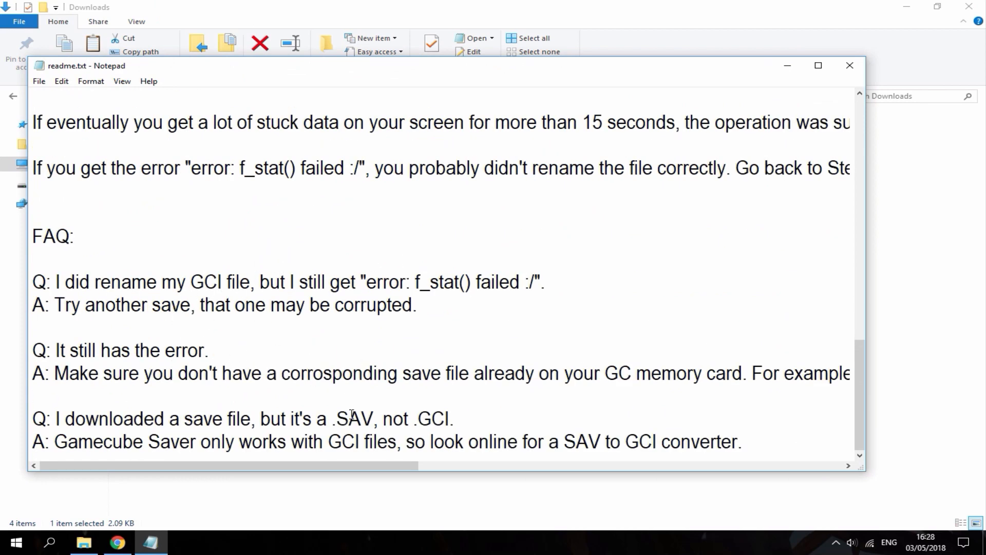
pyautogui.click(851, 66)
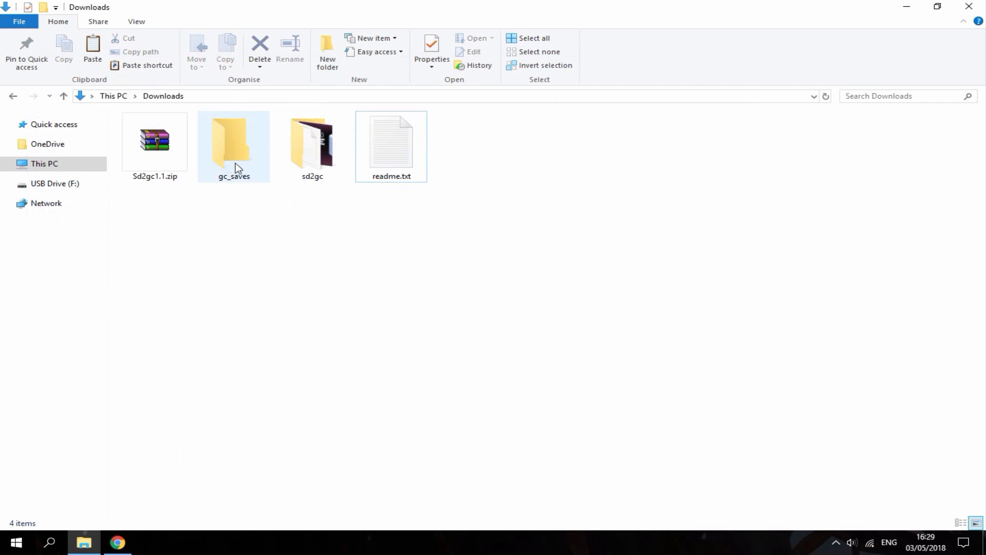
# Step: Copy gc_saves onto USB Drive (F:) beside the apps folder
pyautogui.doubleClick(233, 141)
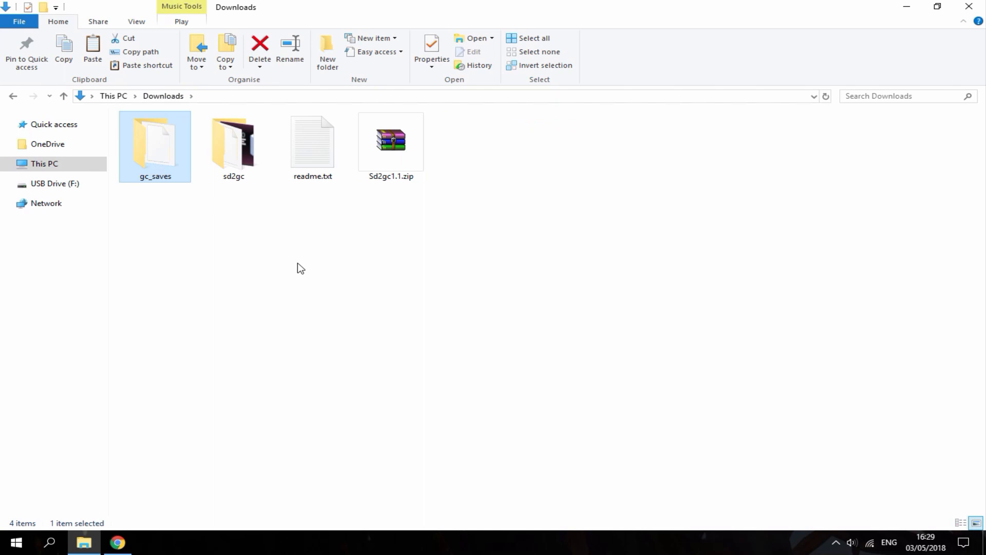
pyautogui.moveTo(296, 265)
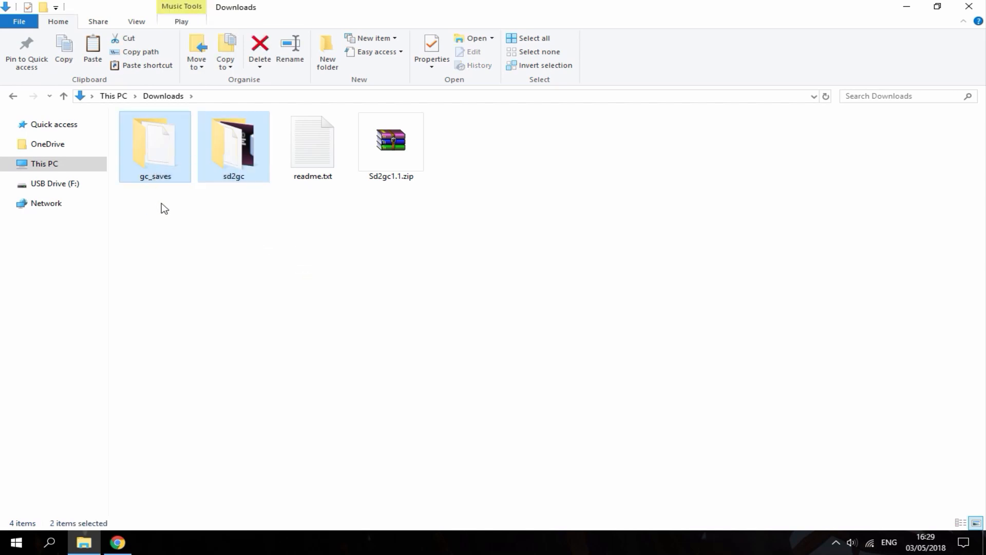
pyautogui.moveTo(233, 146); pyautogui.dragTo(56, 183)
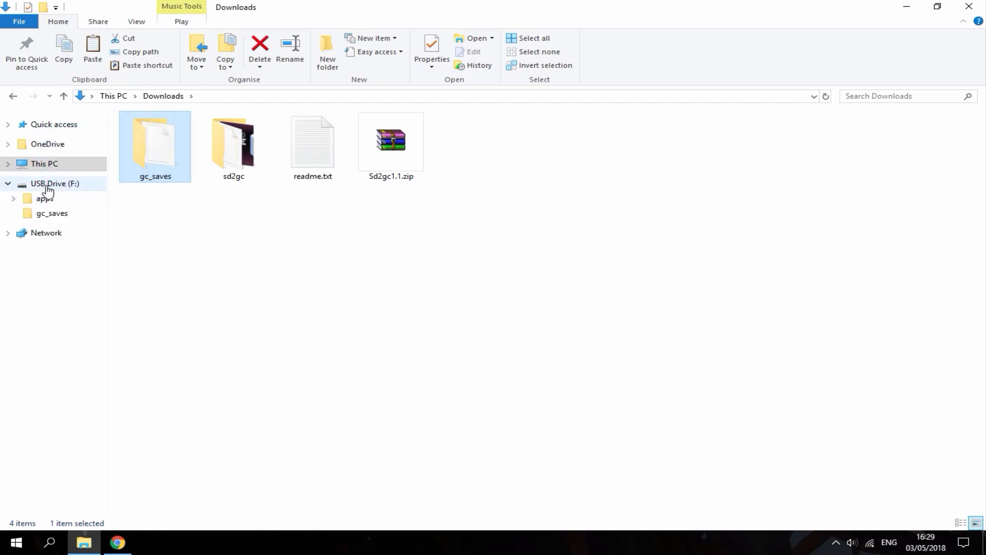
pyautogui.click(55, 183)
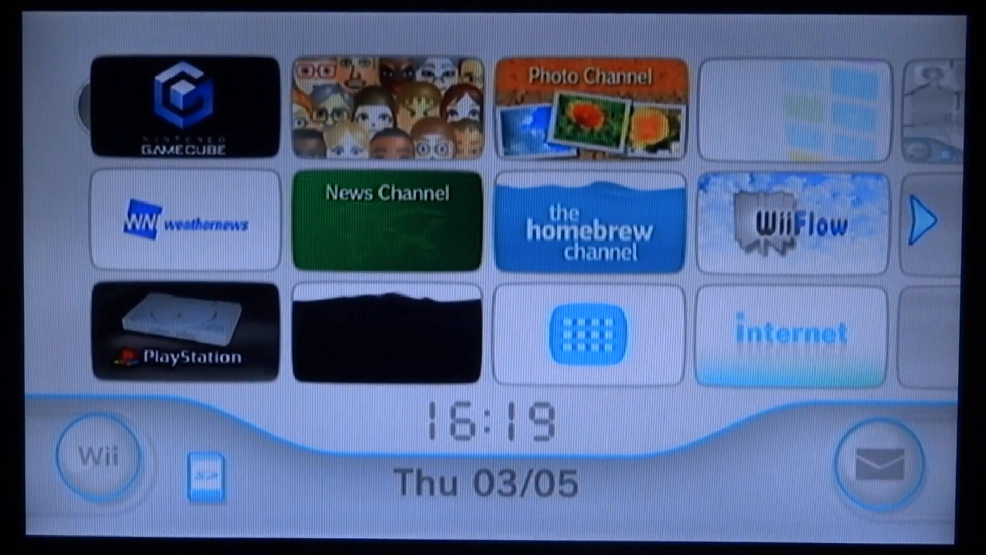
# Step: Launch the Homebrew Channel from the Wii Menu and start Gamecube Saver
pyautogui.click(588, 221)
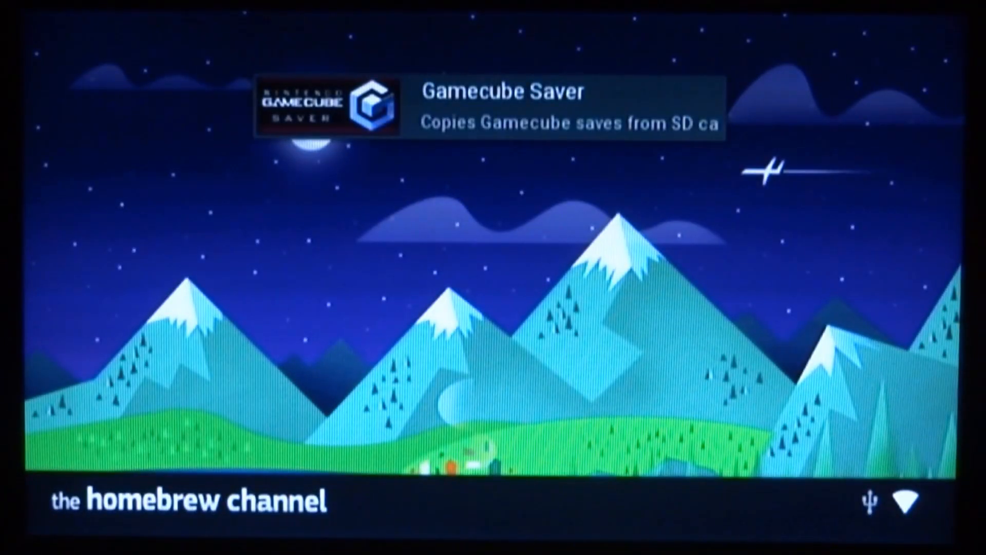
pyautogui.click(330, 106)
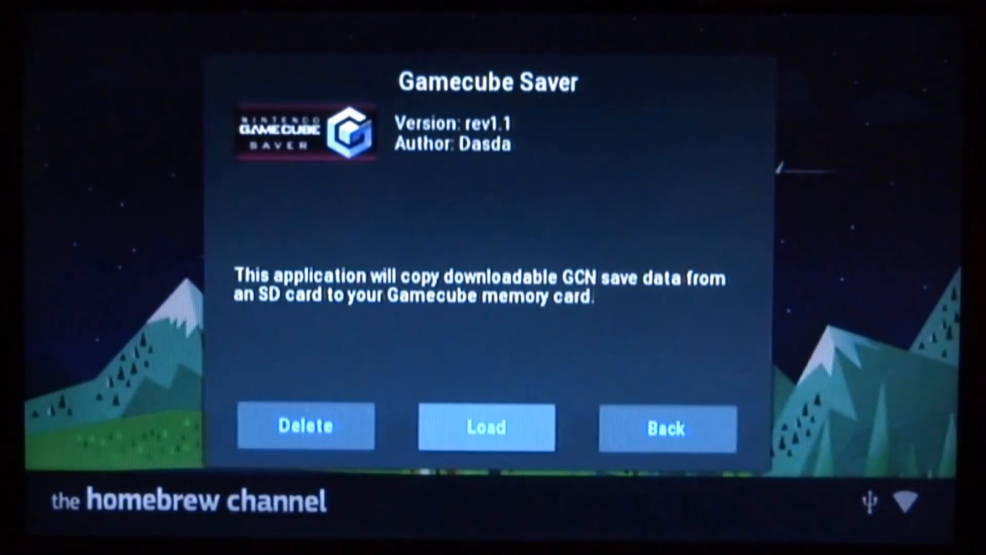
pyautogui.click(485, 428)
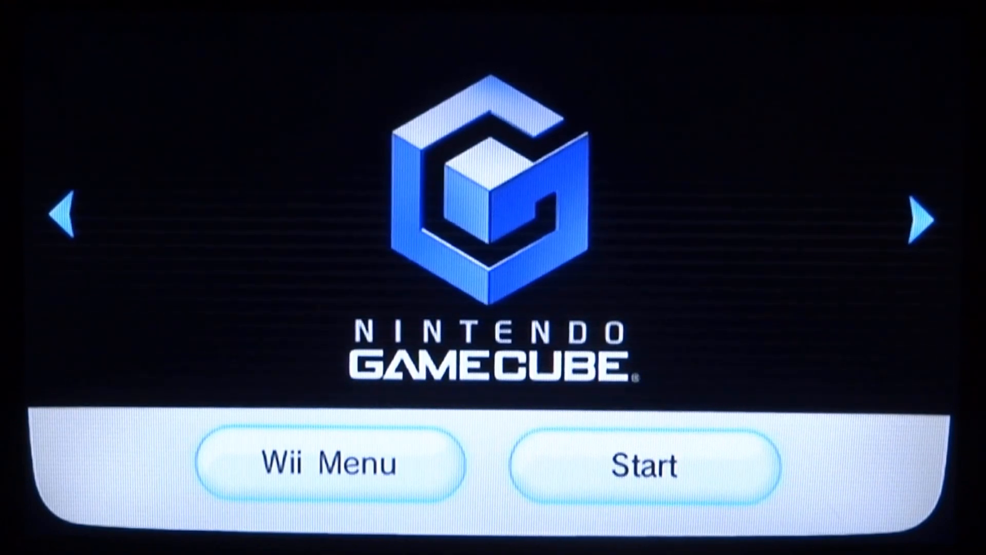
# Step: Boot Super Mario Sunshine from the GameCube channel and select file A with 120 shines
pyautogui.click(641, 464)
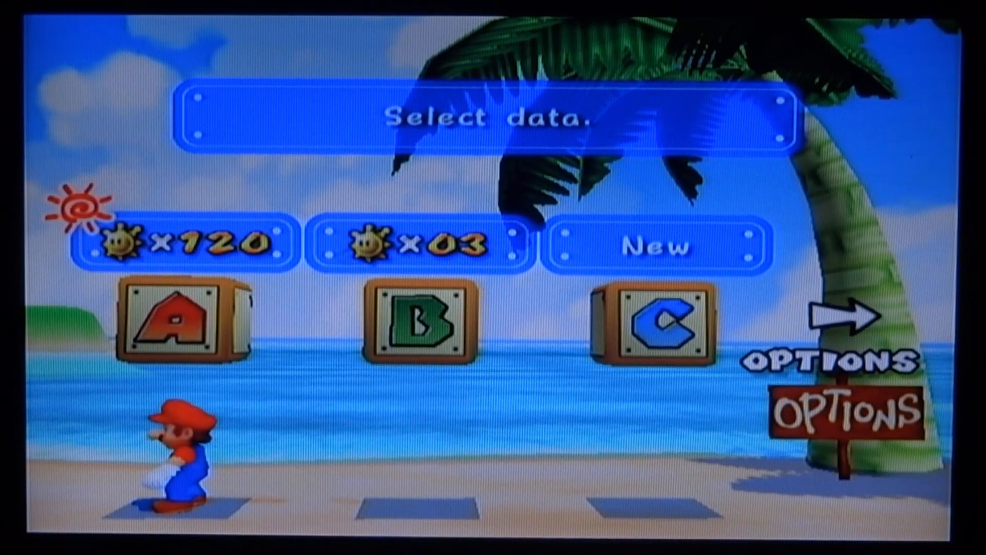
pyautogui.click(178, 326)
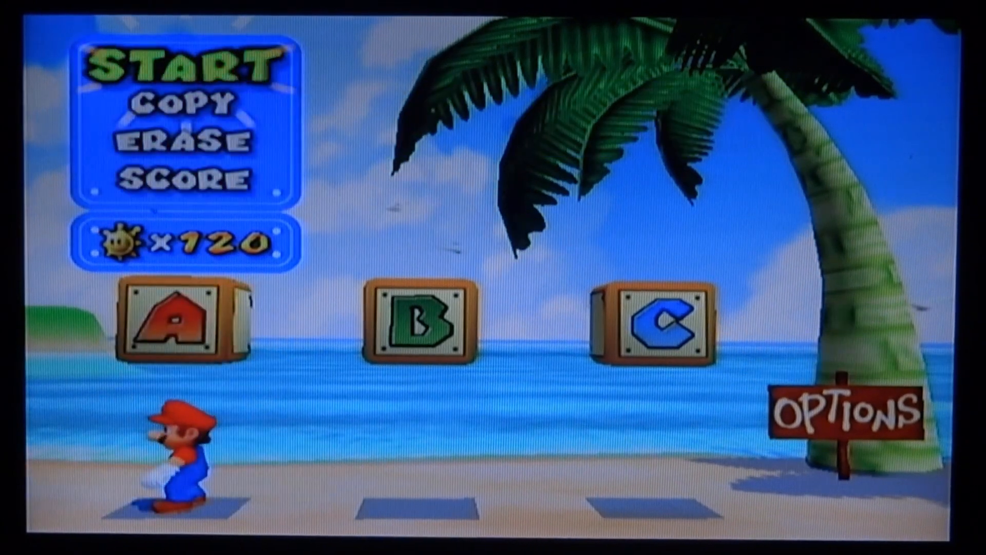